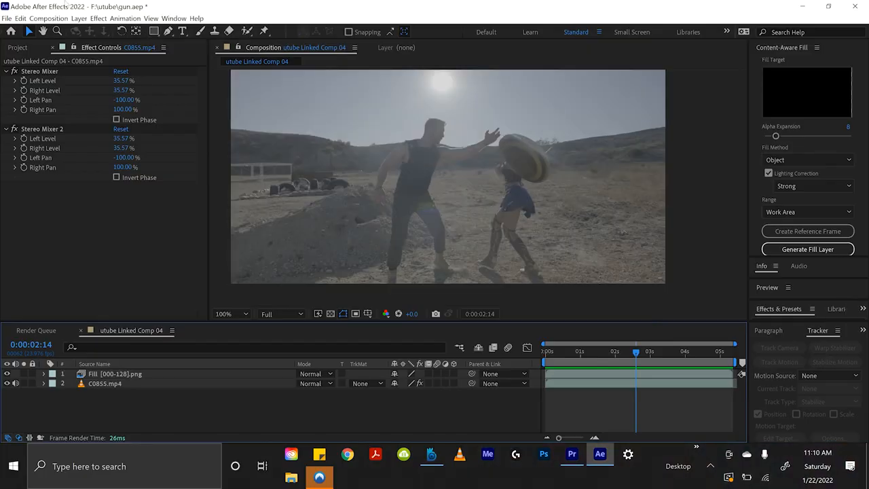
Step: Create a new solid named 'gun' above the footage with the Element effect applied
left_click(79, 20)
type("gun")
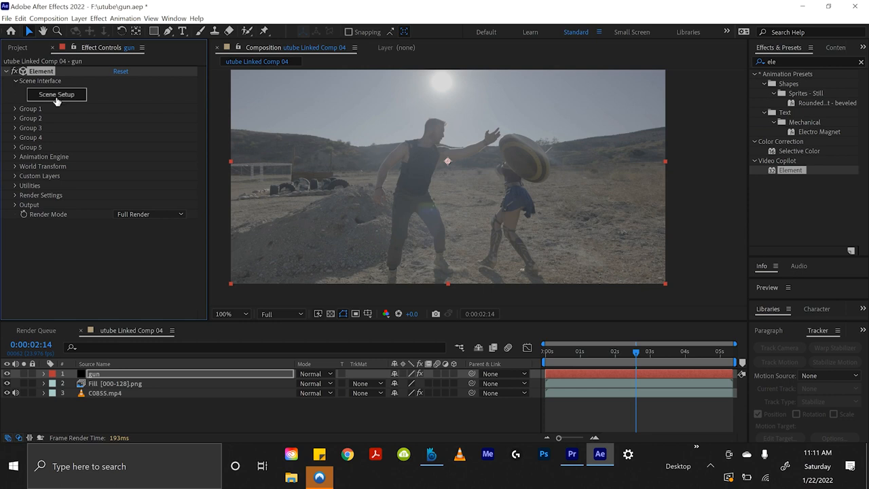
Step: Load a pistol from the Projectile_Weapons model collection into the Element scene
left_click(58, 94)
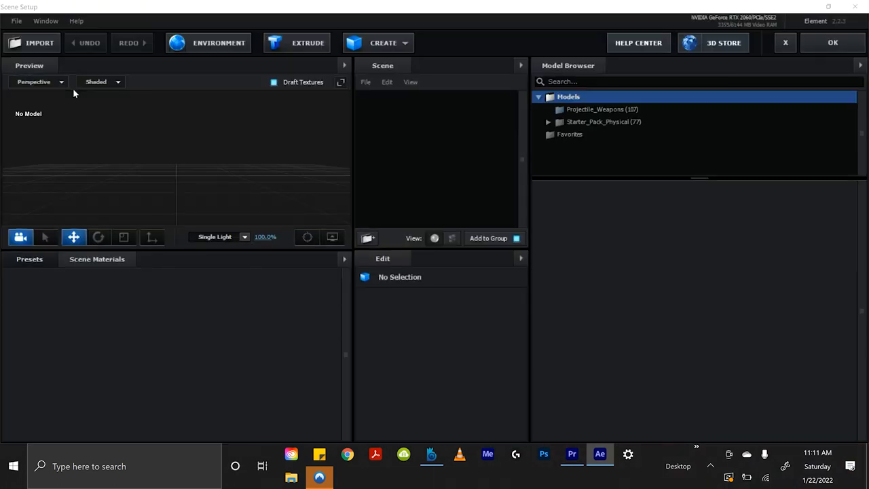
mouse_move(270, 185)
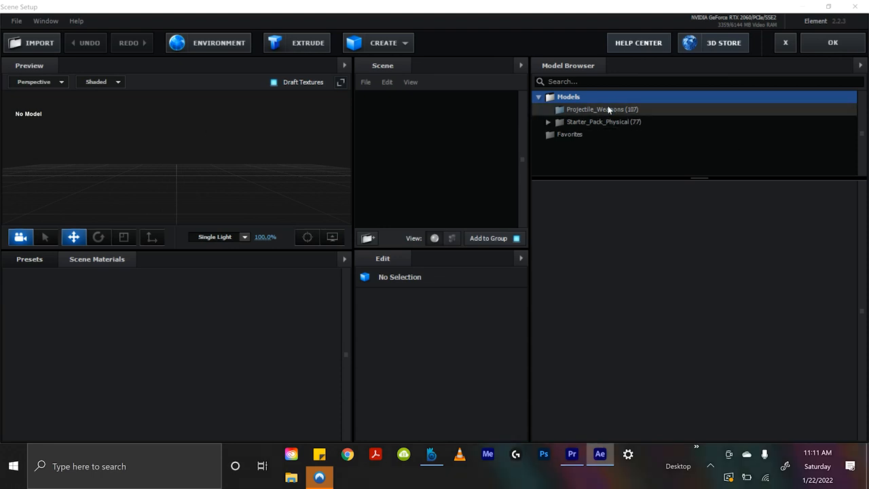
left_click(602, 109)
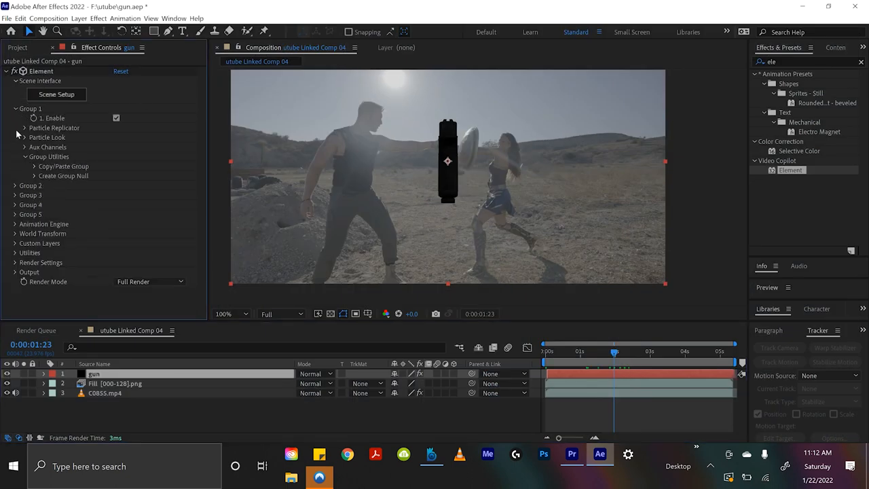
mouse_move(17, 116)
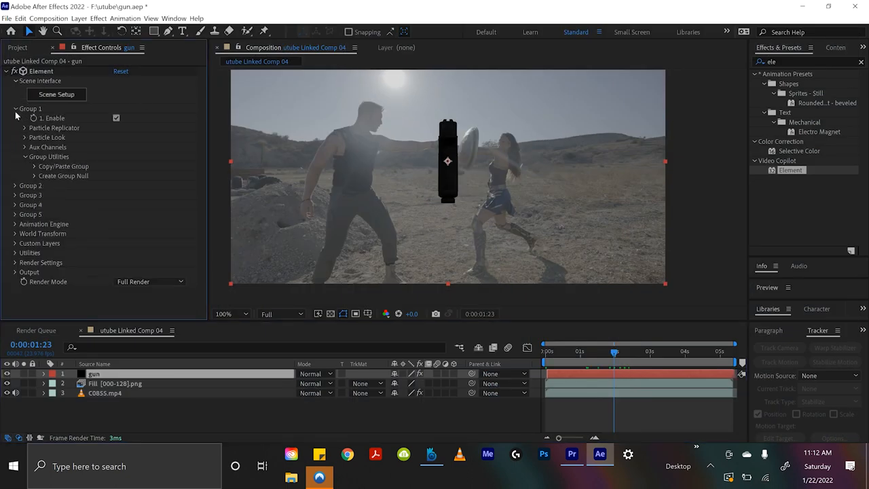
Step: Reveal Group 1's Particle Replicator position and rotation to lay the pistol against the shield
left_click(15, 109)
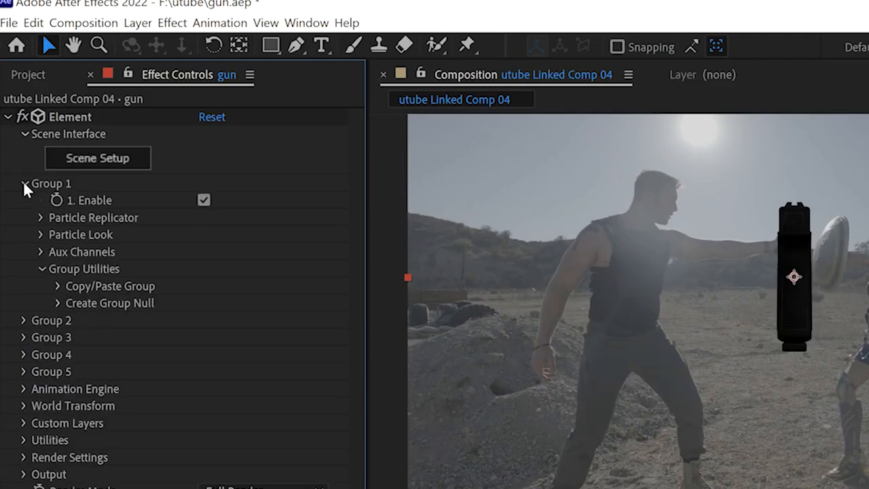
mouse_move(48, 220)
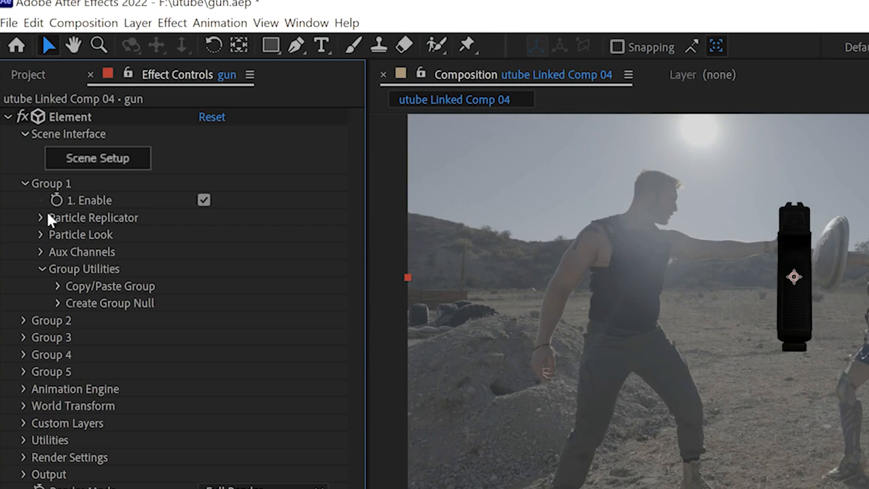
left_click(41, 218)
type("curve")
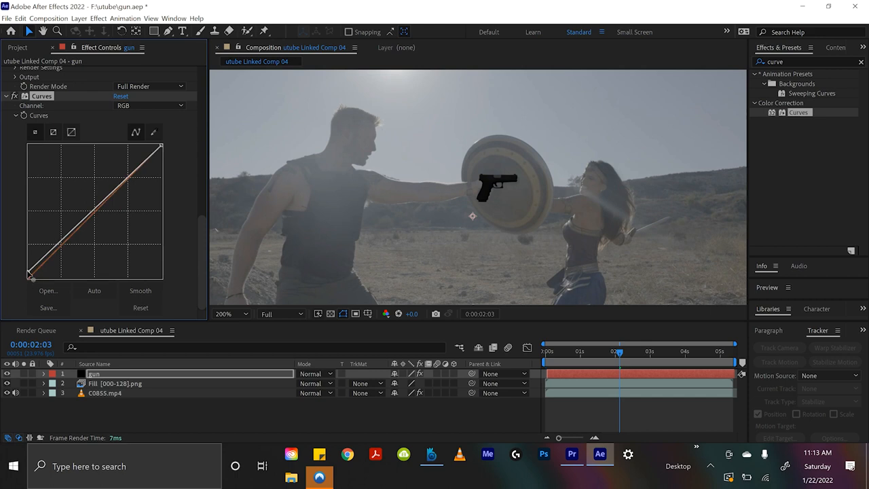
Step: Raise the RGB curve to brighten the pistol, then review the shot around the gun impact
left_click_drag(30, 274, 30, 237)
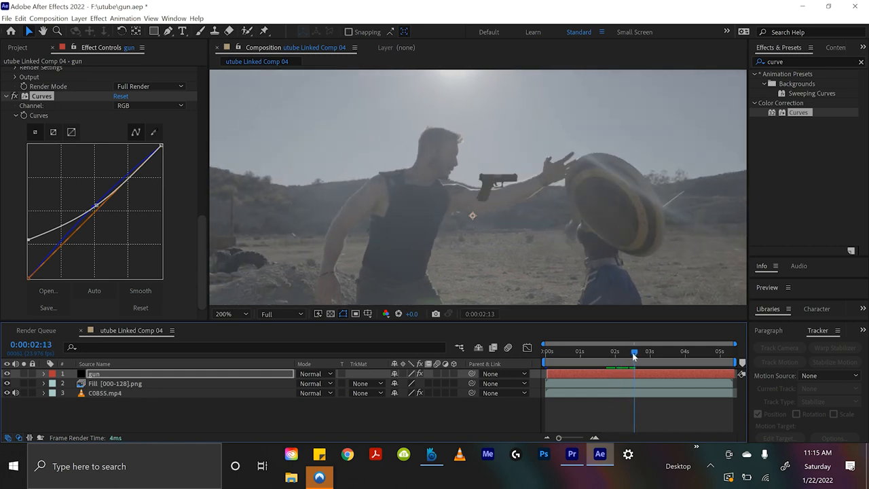
left_click_drag(636, 352, 614, 352)
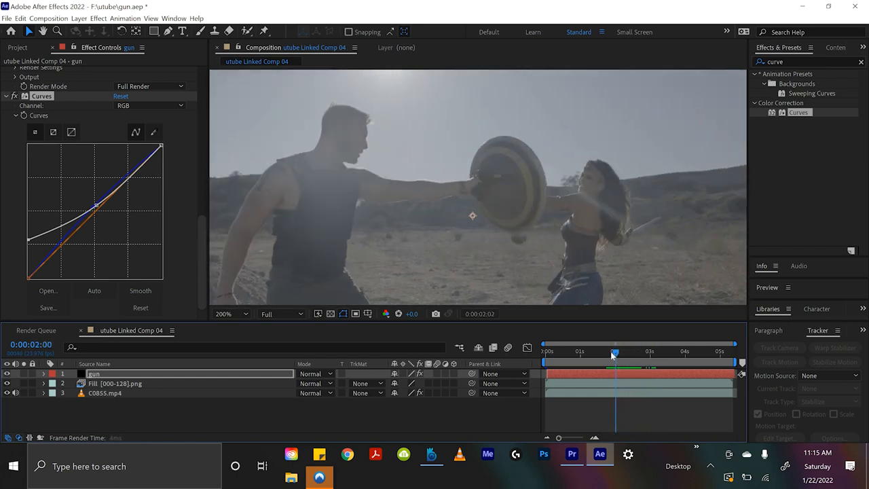
left_click_drag(614, 350, 625, 351)
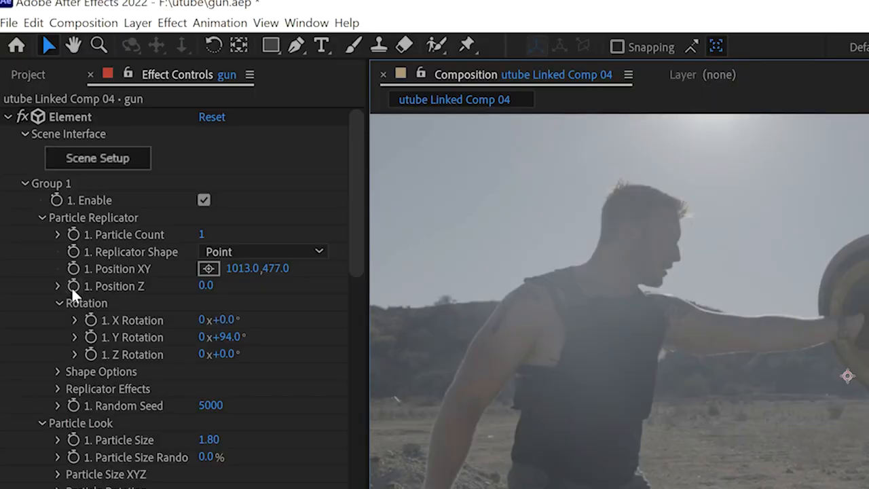
Step: Add starting keyframes for the gun's Position XY, Position Z and X/Y/Z Rotation at the hand release
left_click(73, 267)
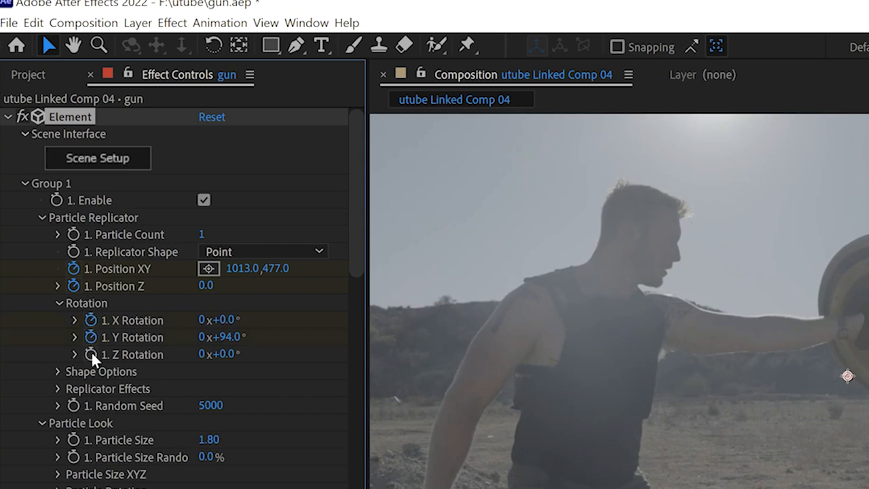
mouse_move(91, 355)
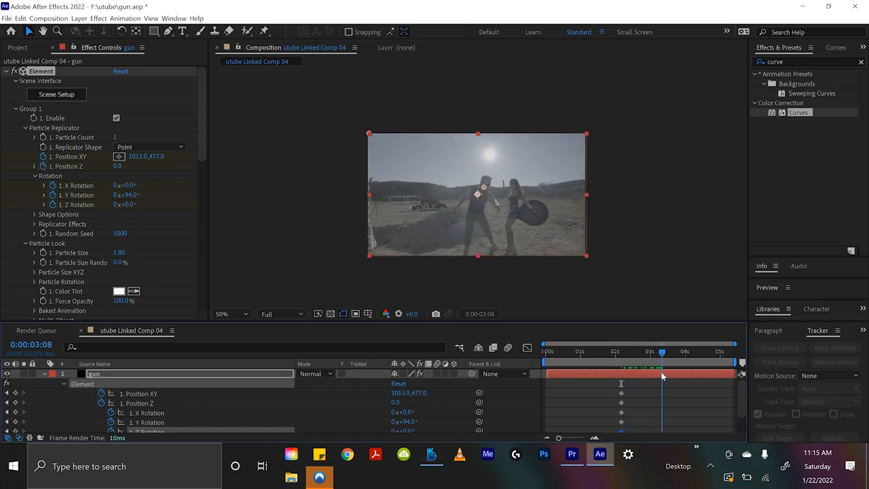
left_click(229, 314)
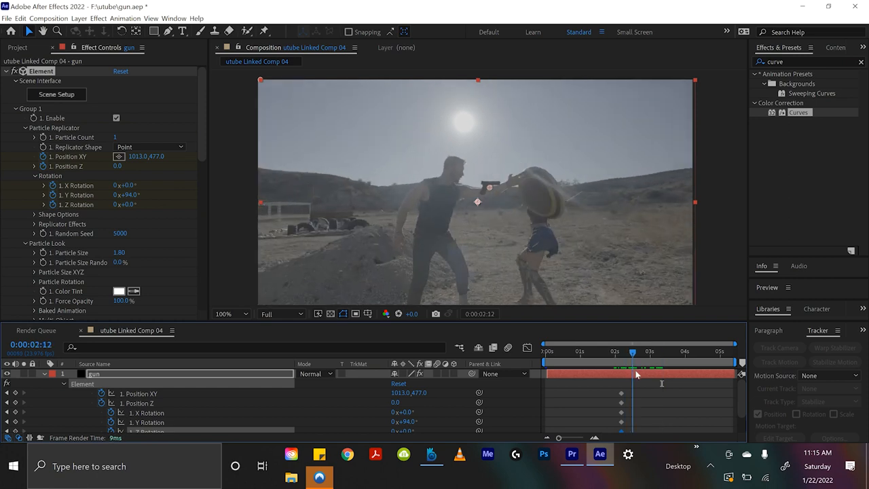
left_click(655, 350)
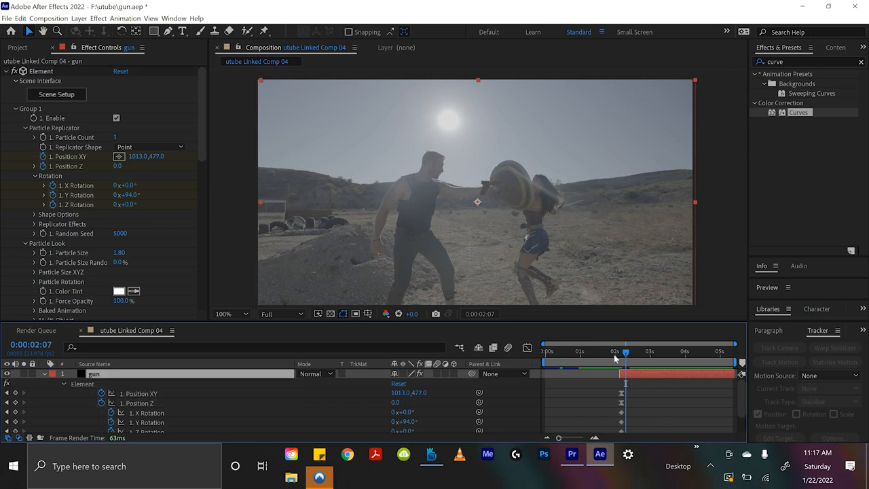
Step: Keyframe later Position XY and Z values so the pistol flies upward toward the camera, then preview
left_click_drag(624, 352, 615, 352)
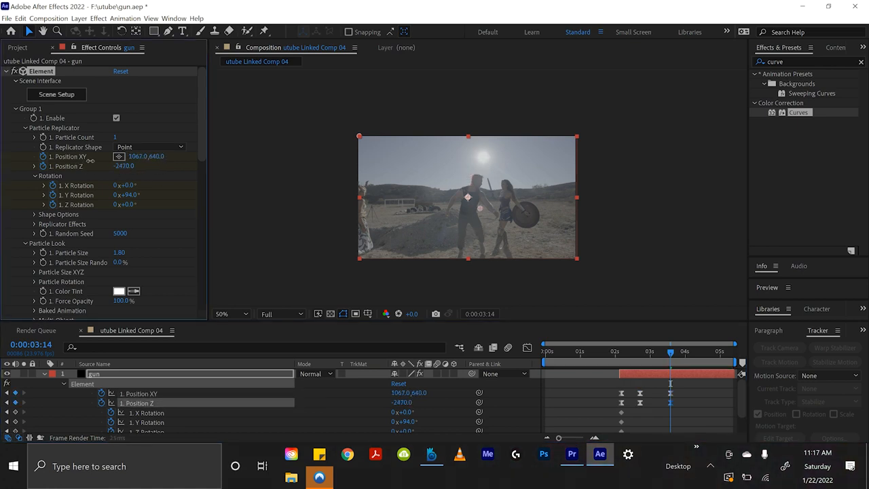
left_click(628, 350)
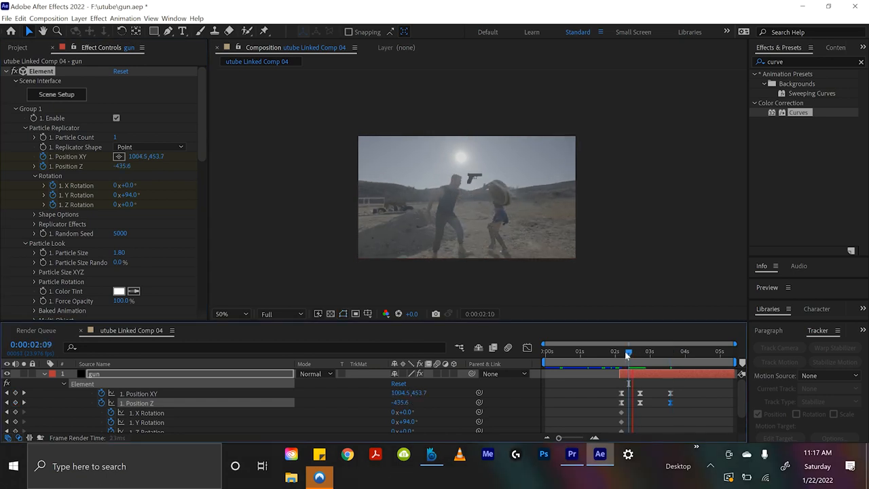
left_click_drag(628, 351, 611, 351)
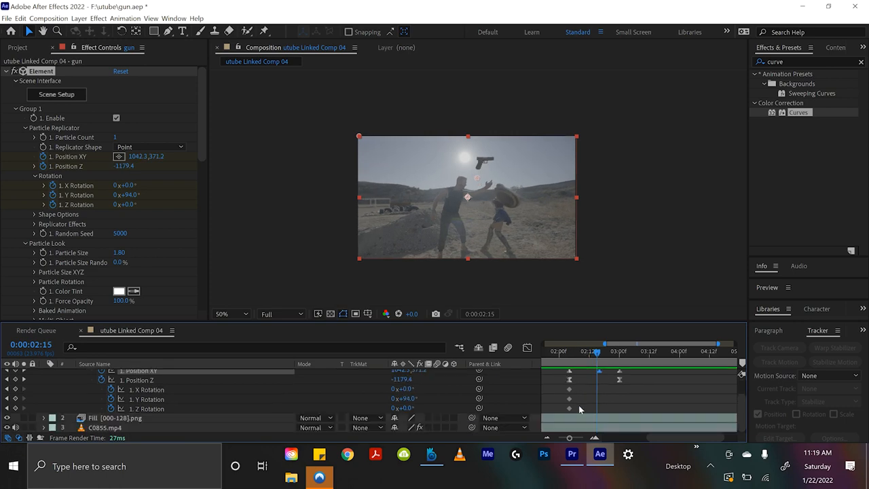
Step: Apply Easy Ease to the gun's keyframes so the flight starts and stops smoothly
right_click(570, 408)
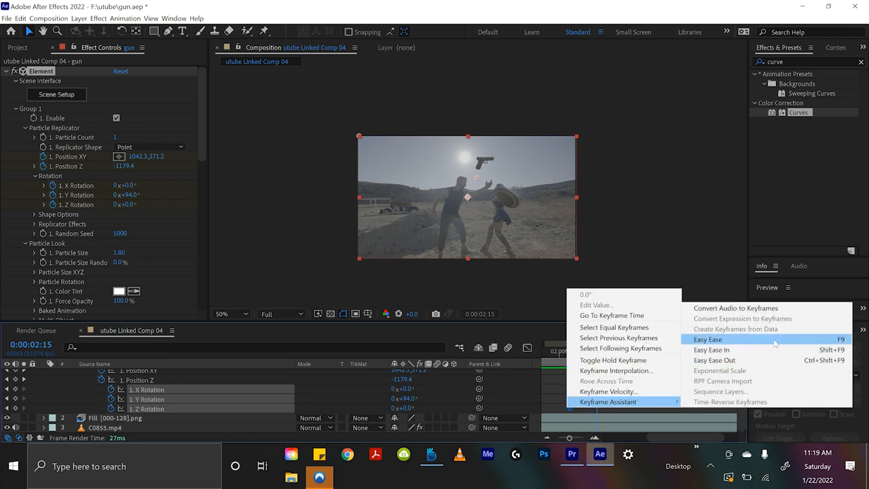
left_click(708, 339)
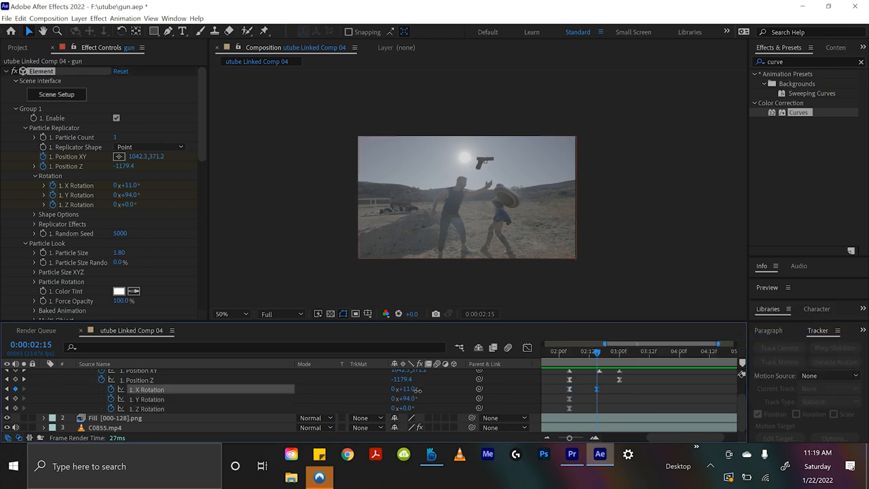